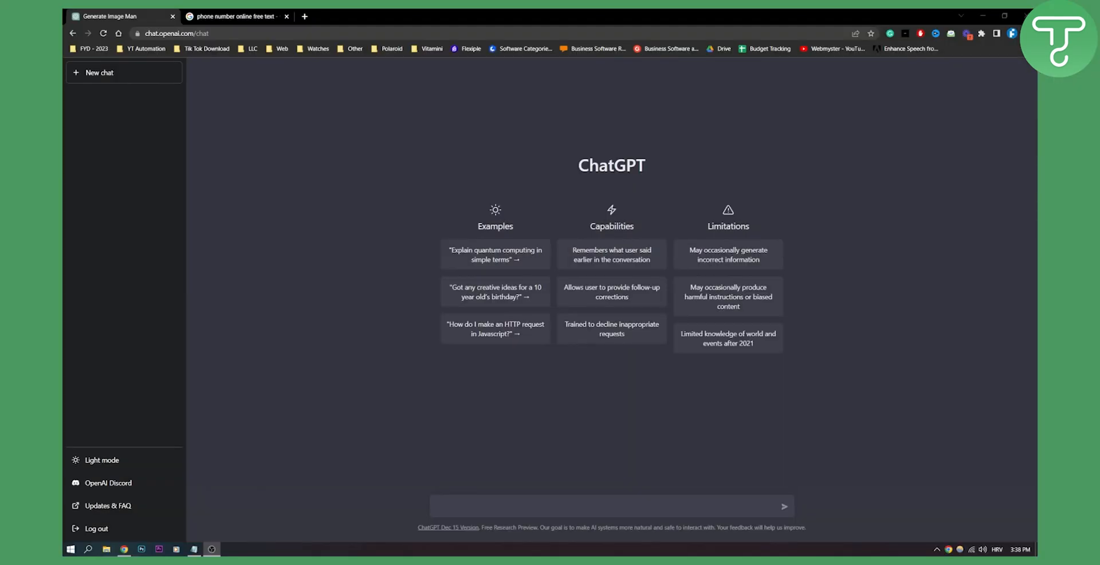
pyautogui.moveTo(763, 227)
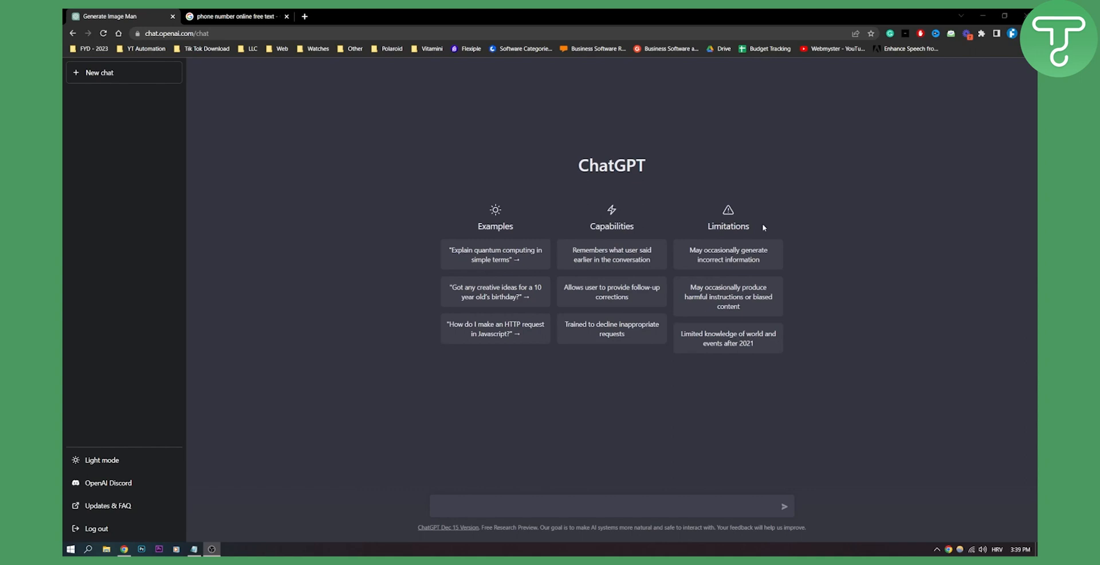
pyautogui.moveTo(290, 55)
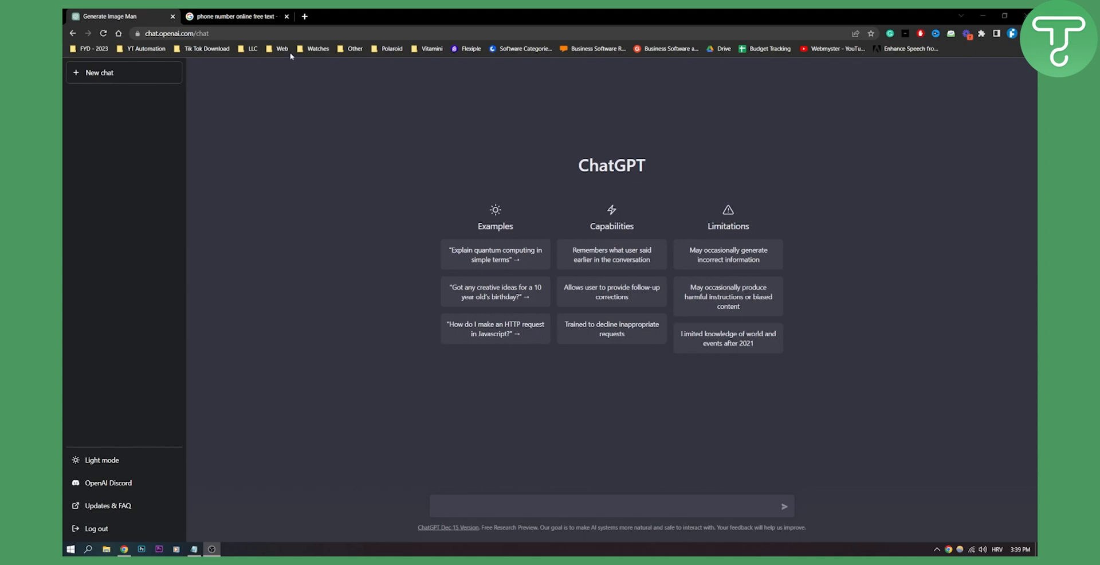
# From the Google results, open receivesms.co and show its list of free USA phone numbers.
pyautogui.click(235, 16)
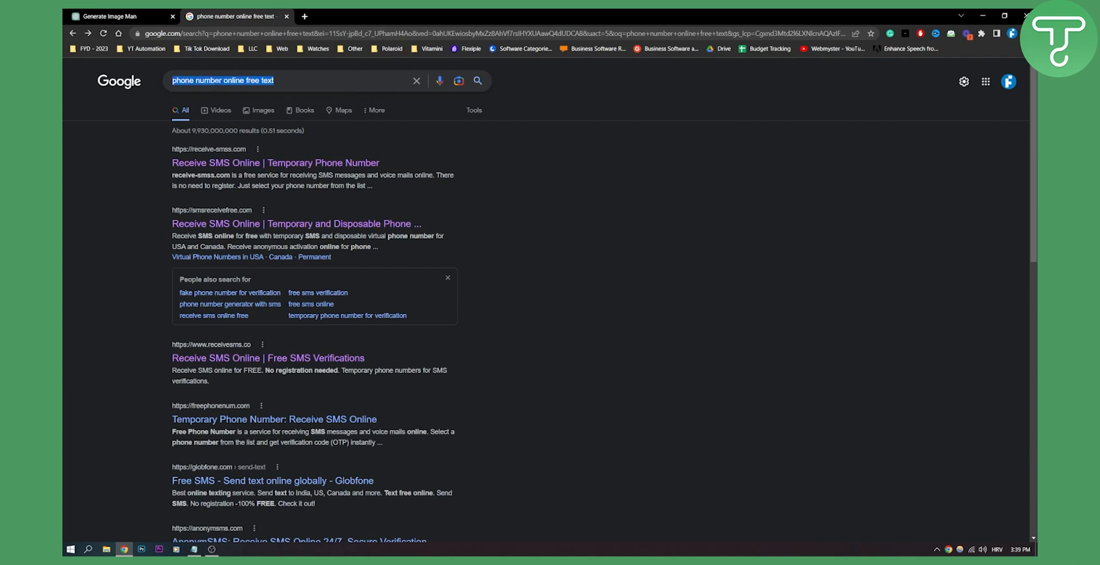
pyautogui.moveTo(274, 419)
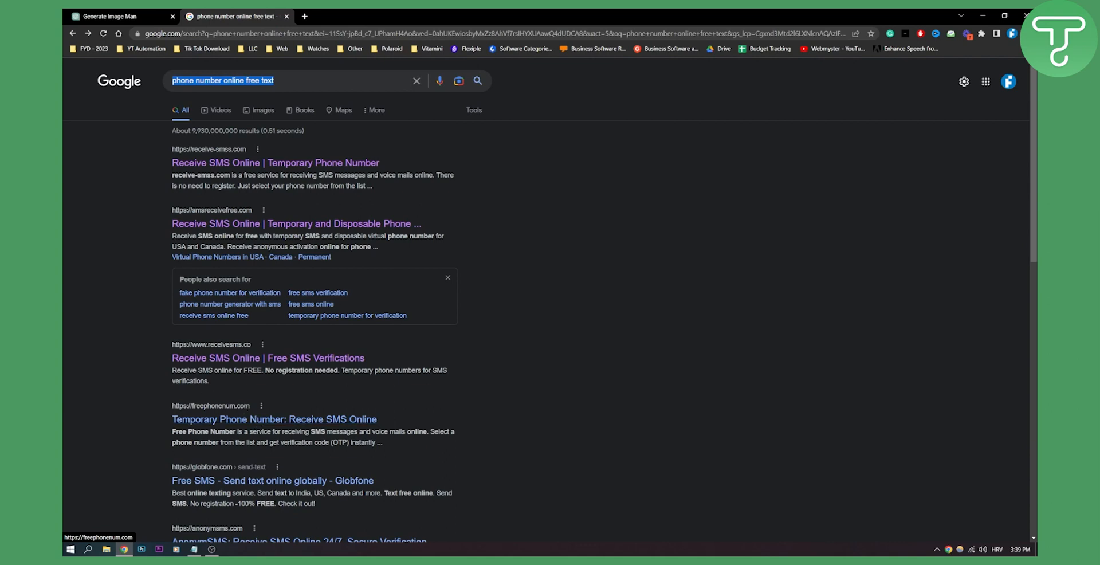
pyautogui.scroll(-3)
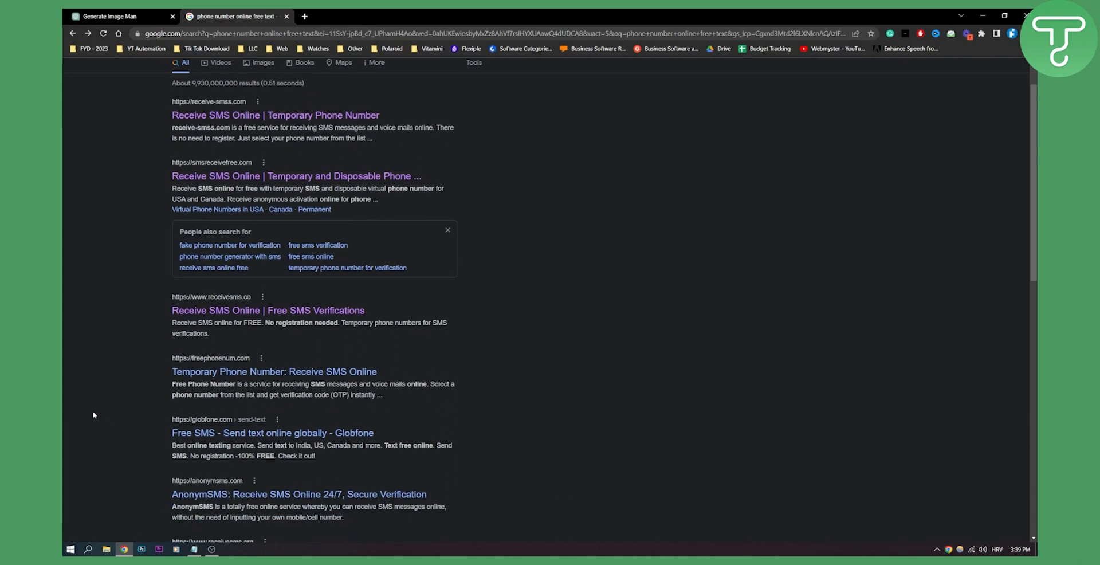
pyautogui.scroll(3)
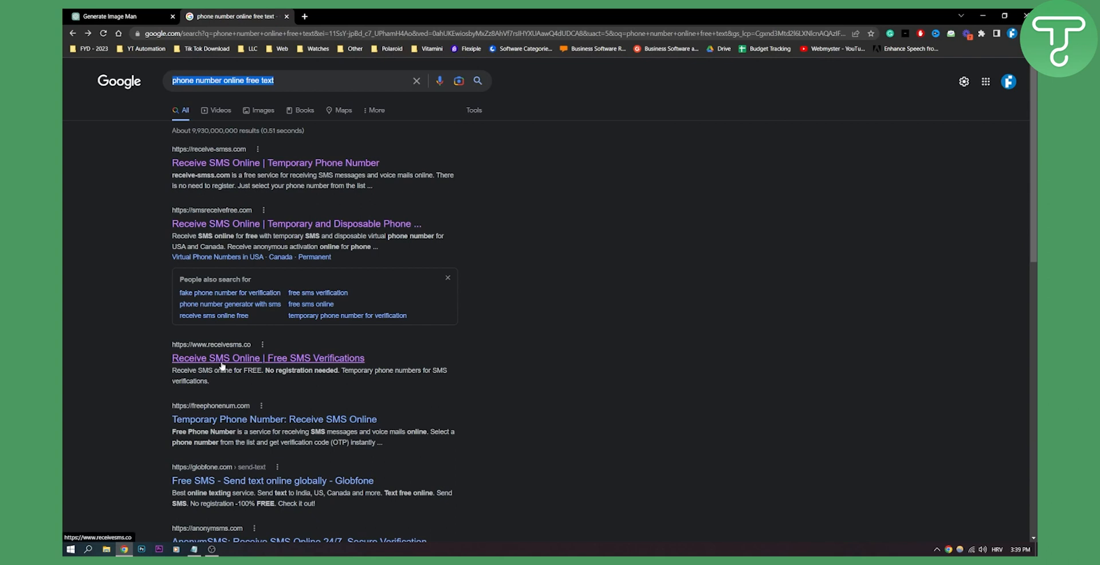
pyautogui.moveTo(238, 364)
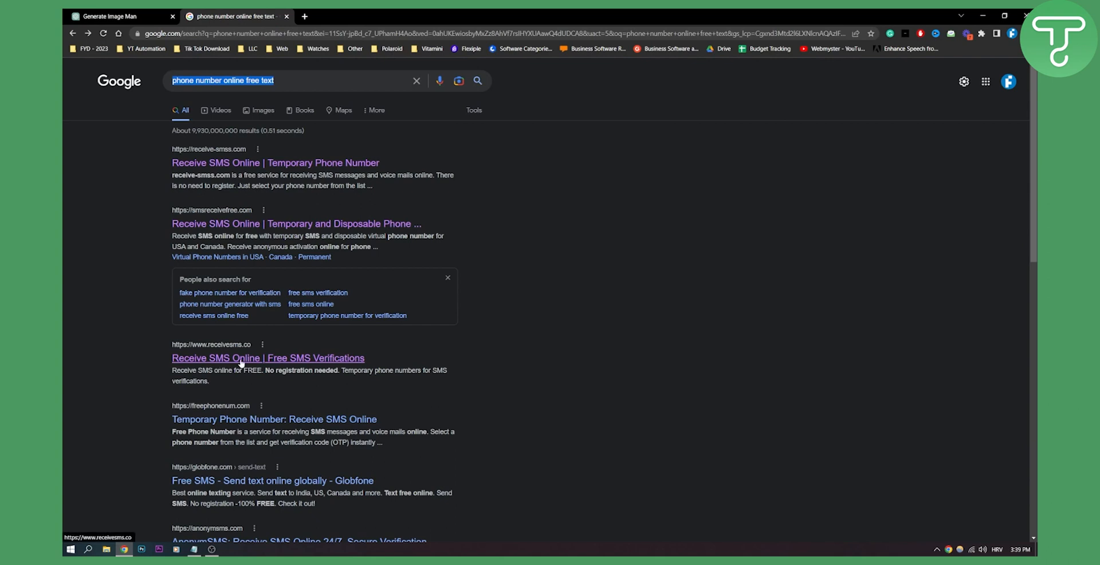
pyautogui.click(267, 357)
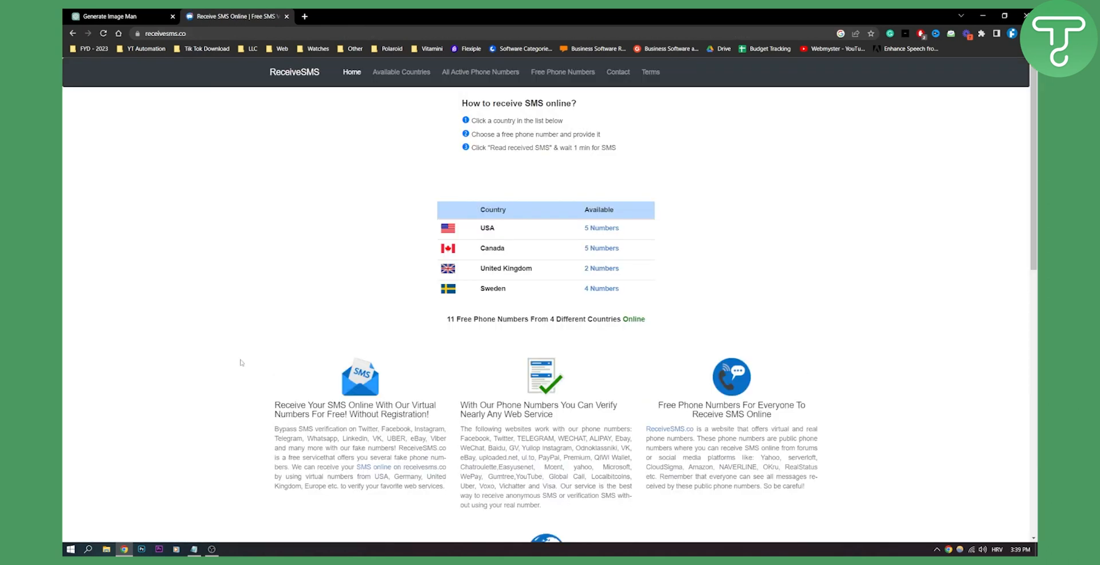
pyautogui.moveTo(493, 227)
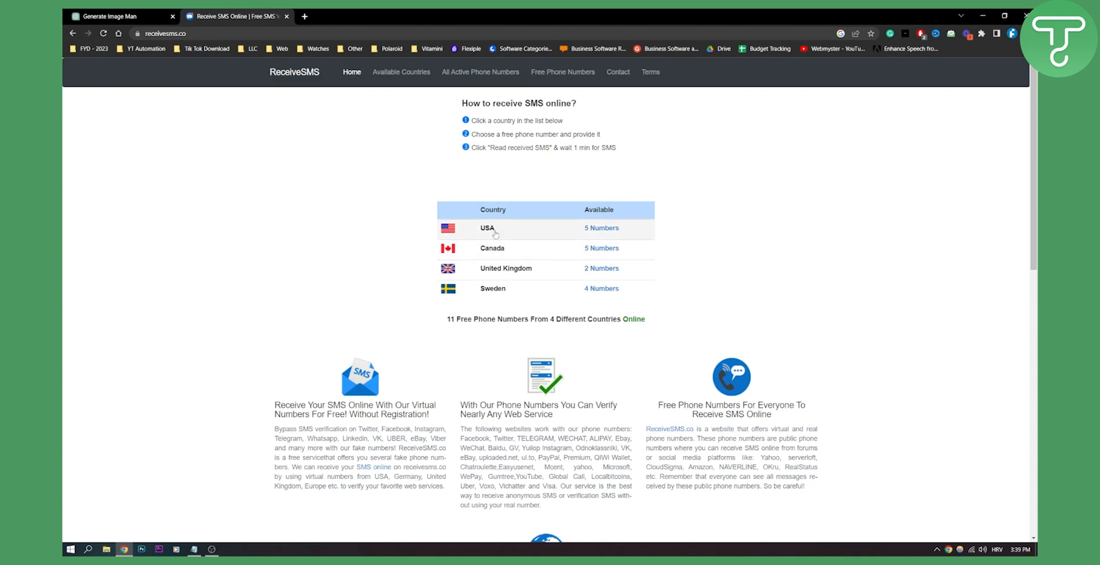
pyautogui.moveTo(487, 227)
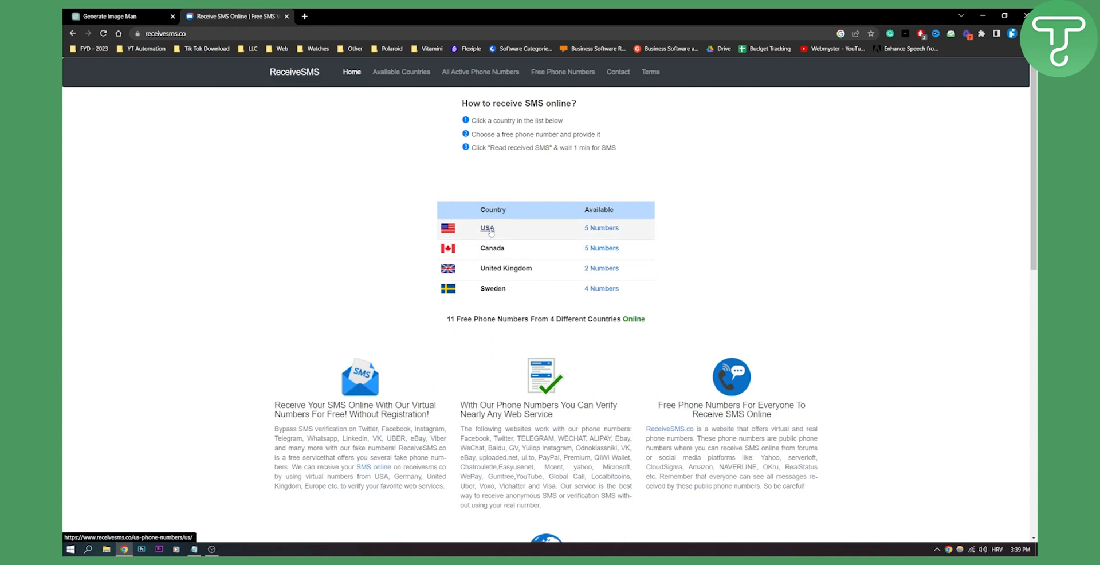
pyautogui.click(487, 227)
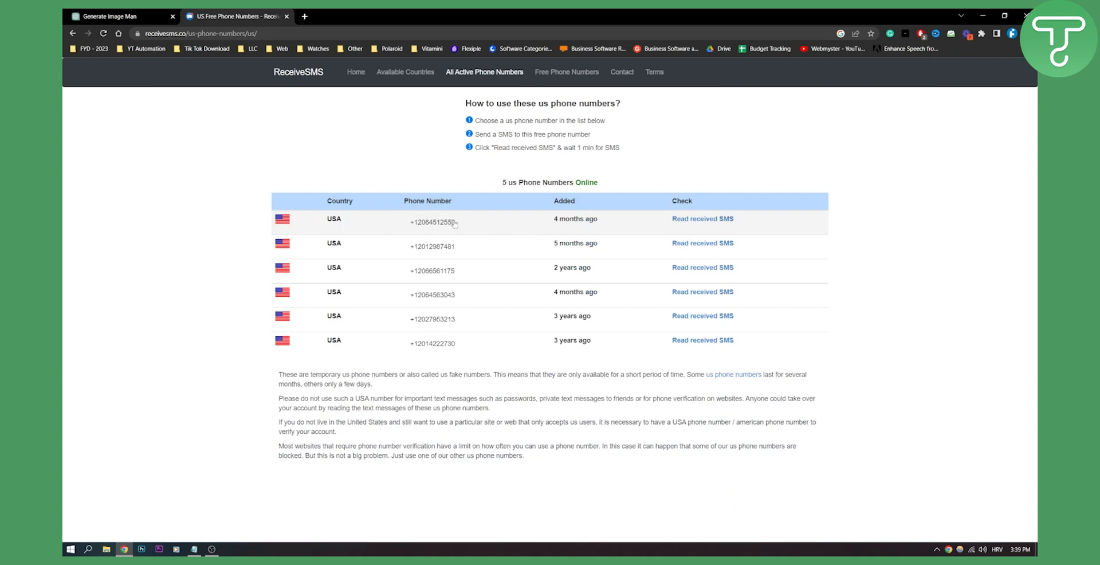
pyautogui.moveTo(119, 176)
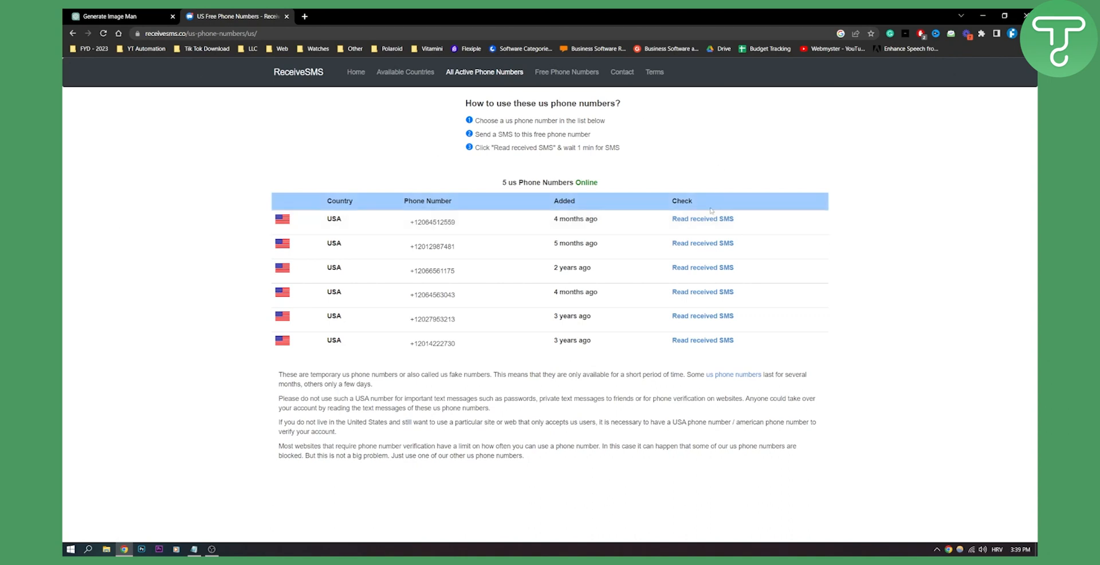
pyautogui.click(703, 218)
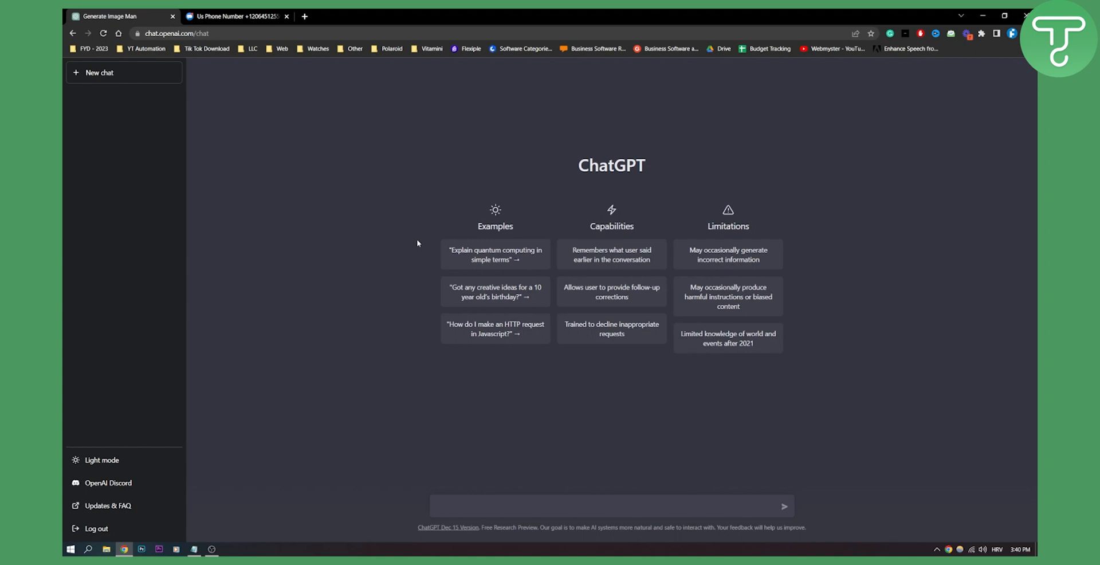
pyautogui.click(235, 16)
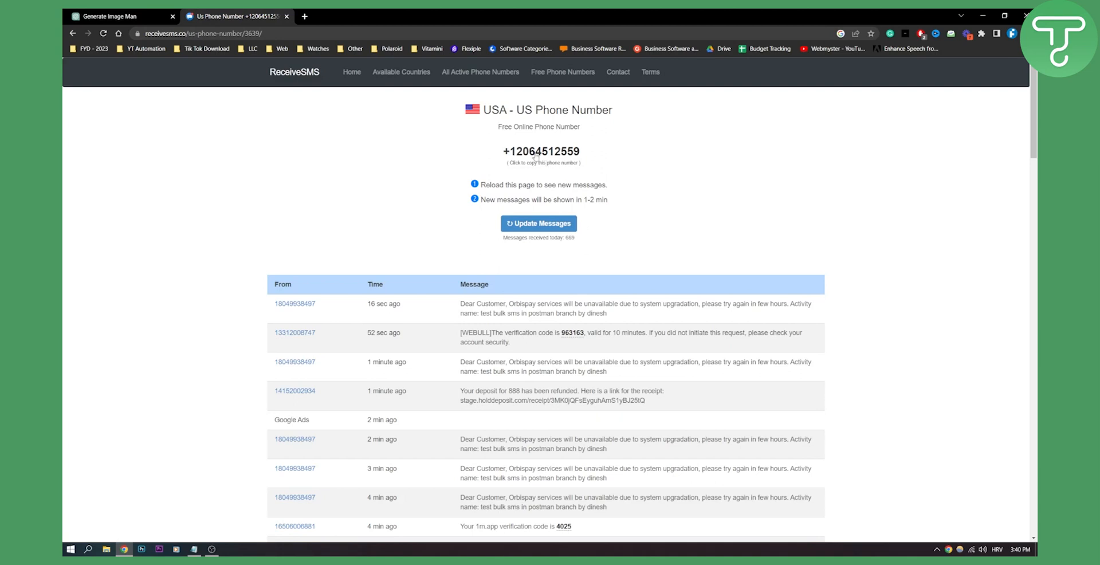
pyautogui.moveTo(552, 244)
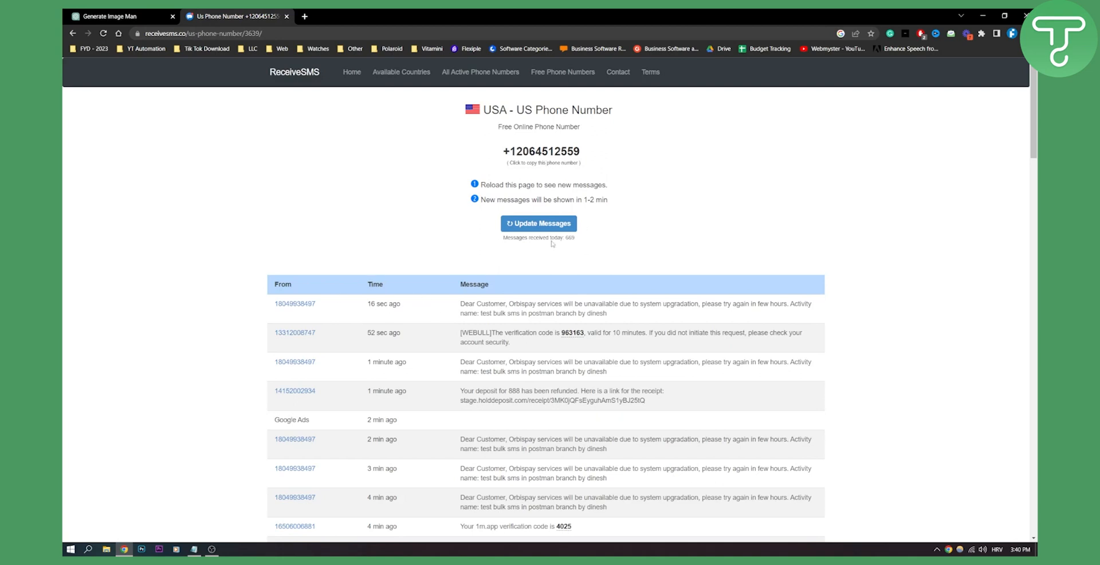
# Use 'Update Messages' to reload the inbox with the newest verification-code texts.
pyautogui.click(539, 224)
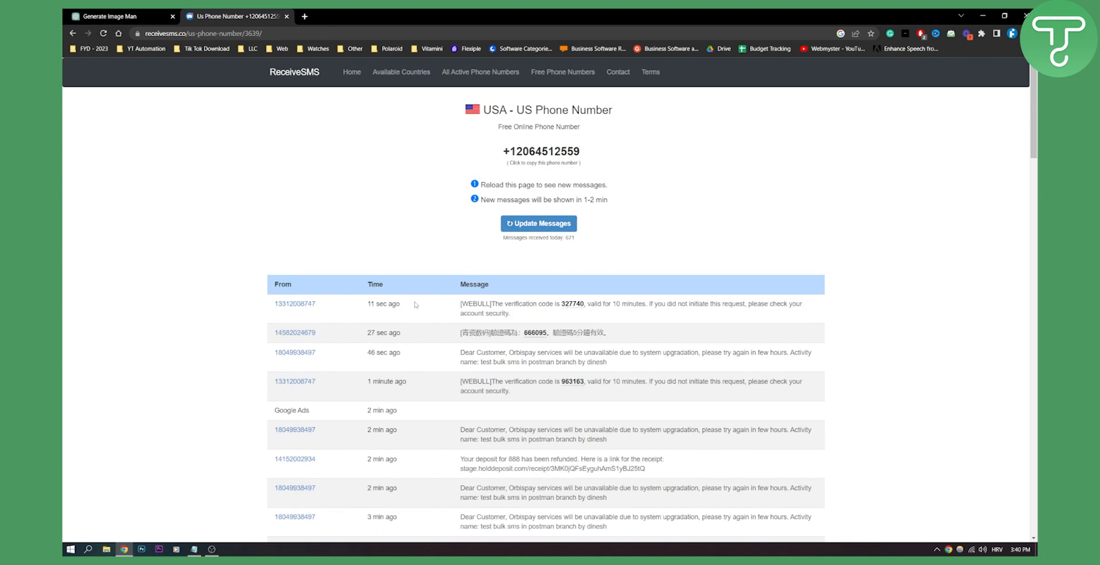
pyautogui.moveTo(523, 310)
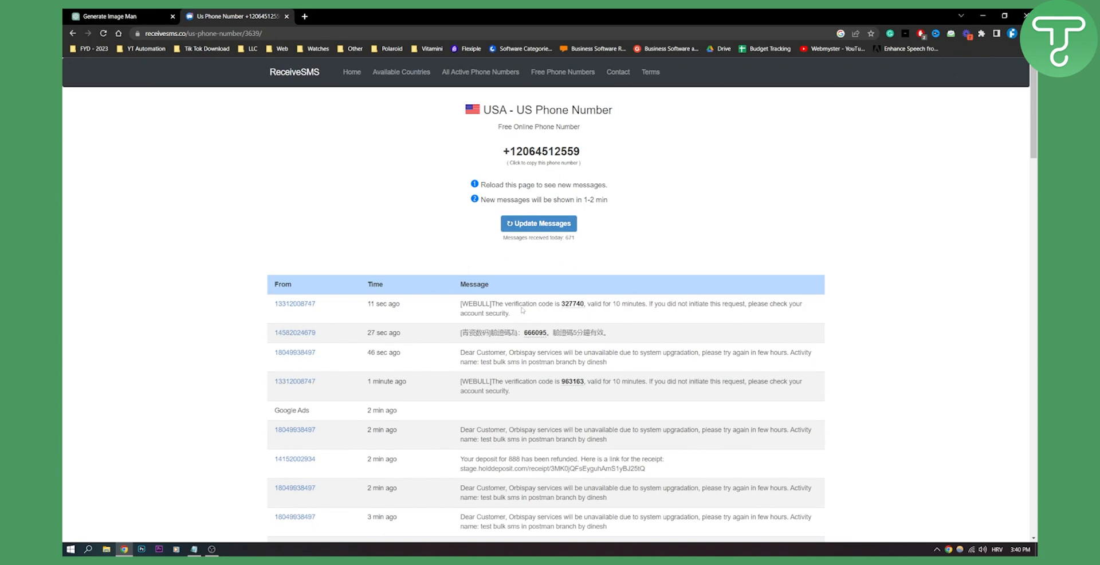
pyautogui.moveTo(417, 250)
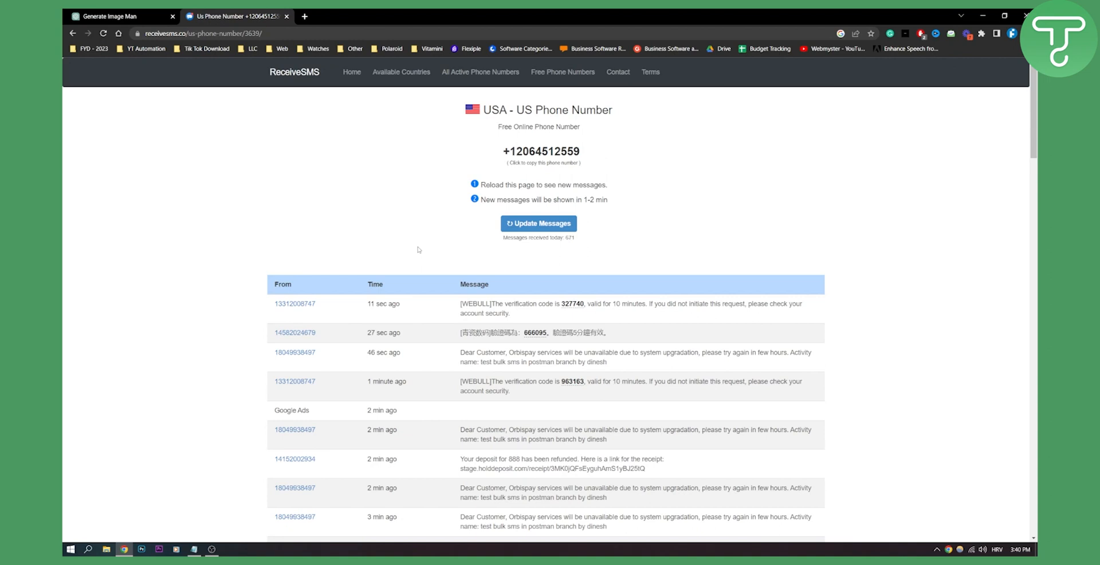
pyautogui.moveTo(572, 268)
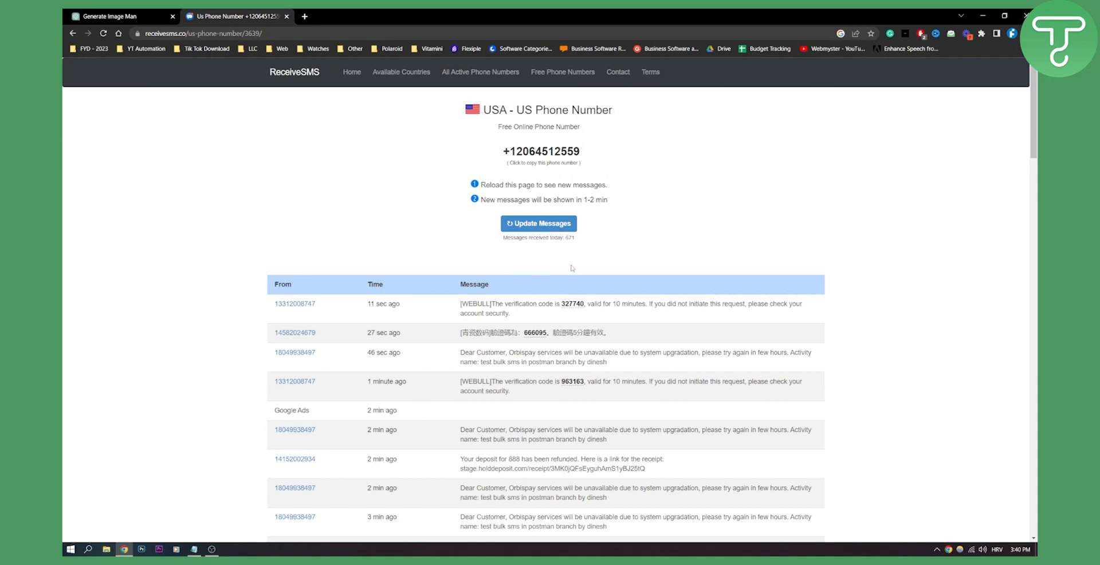